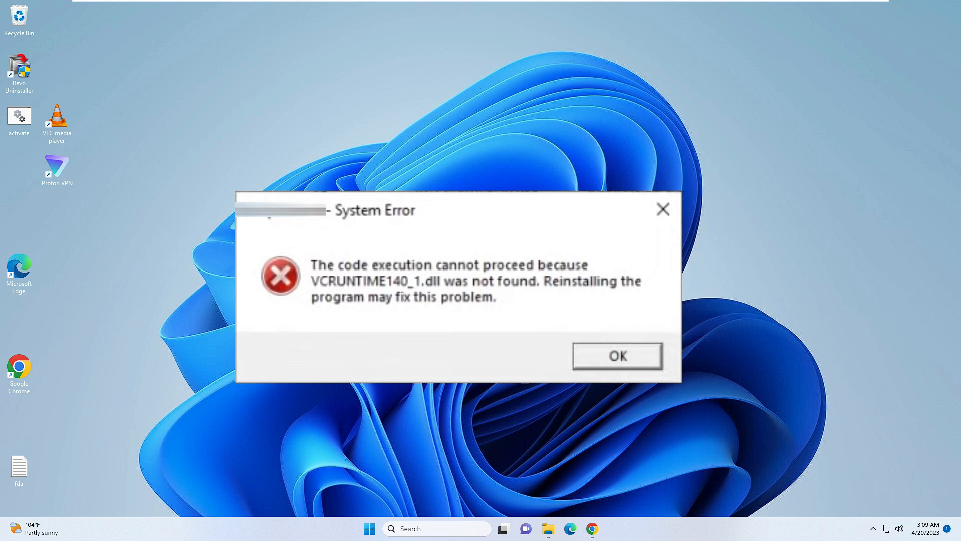
Dismiss the missing-DLL error and download 64-bit vcruntime140_1.dll version 14.27.29111.0
click(616, 355)
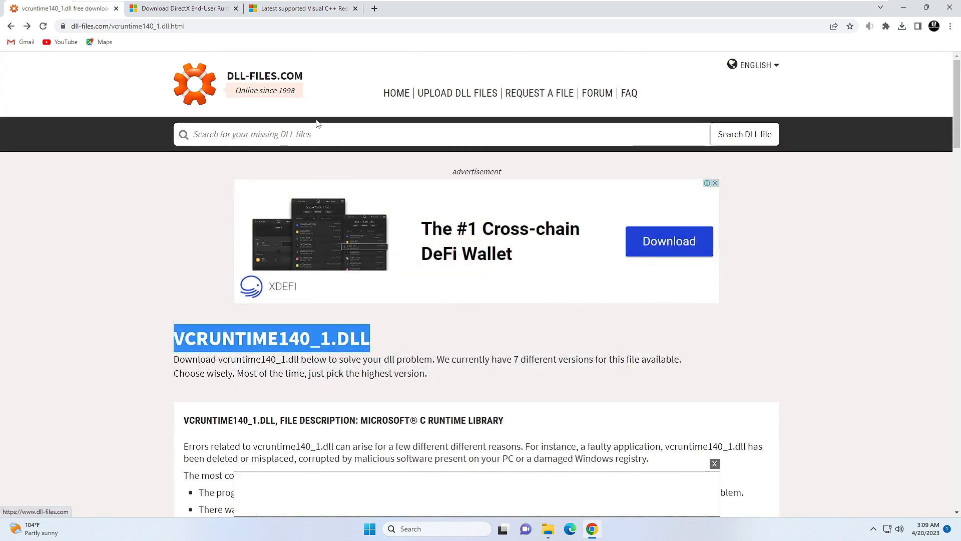
scroll(down, 3)
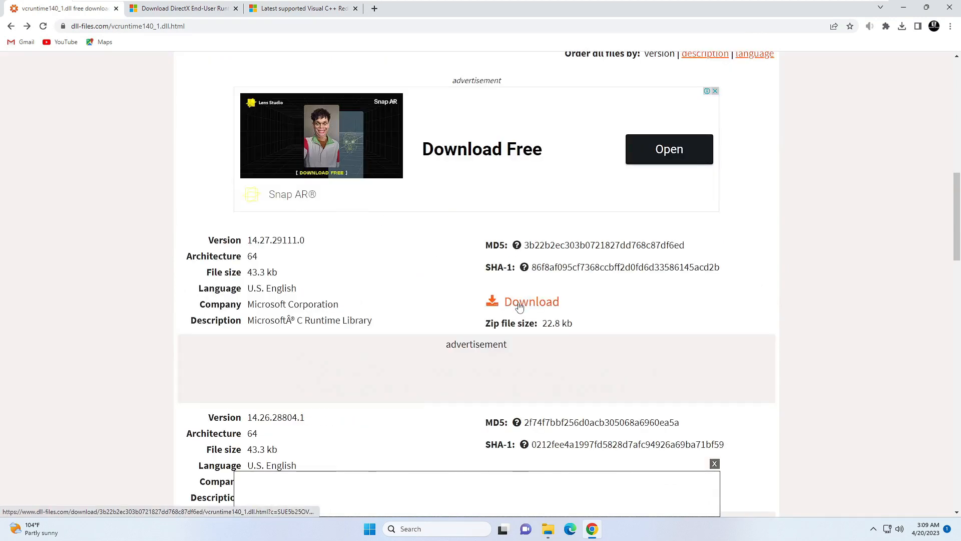
click(530, 301)
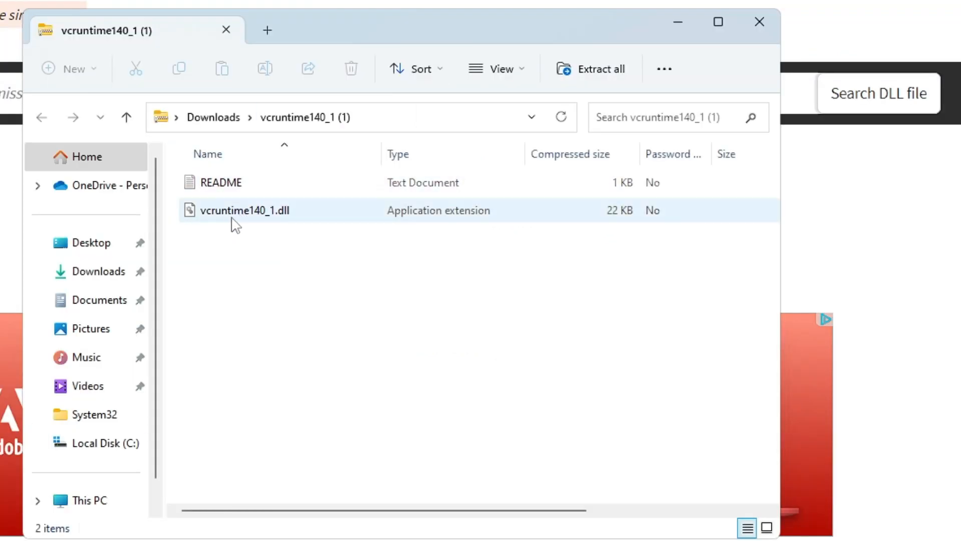
mouse_move(274, 223)
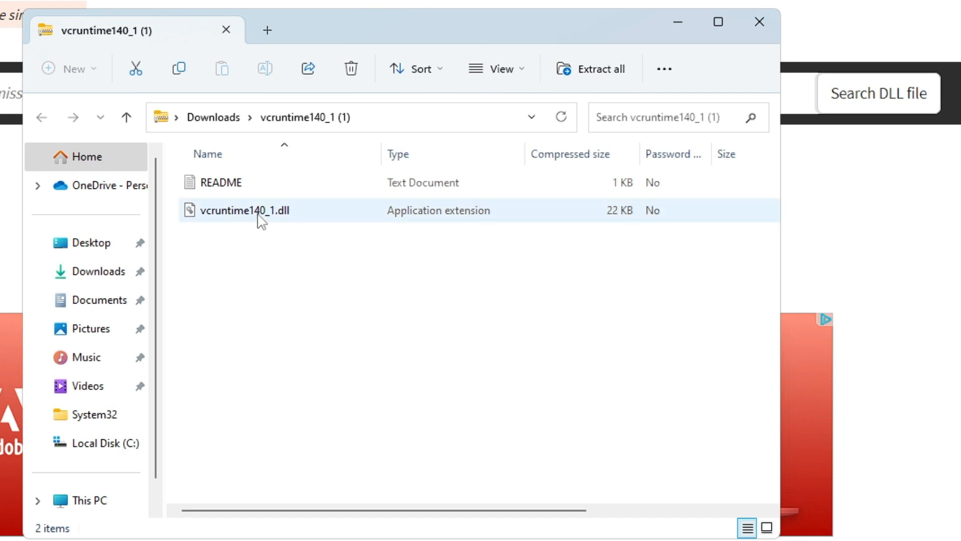
Copy vcruntime140_1.dll from the downloaded zip and go to Local Disk (C:)
right_click(243, 210)
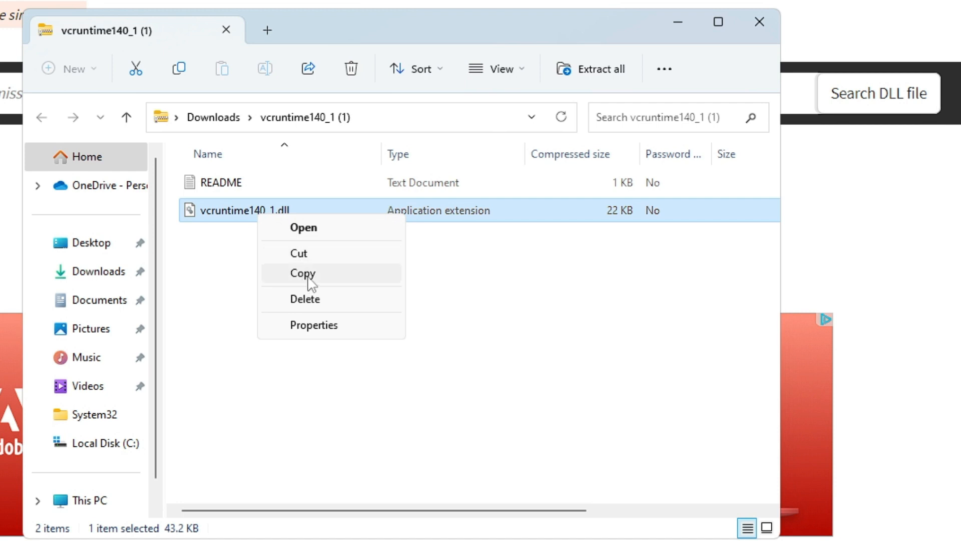
click(302, 273)
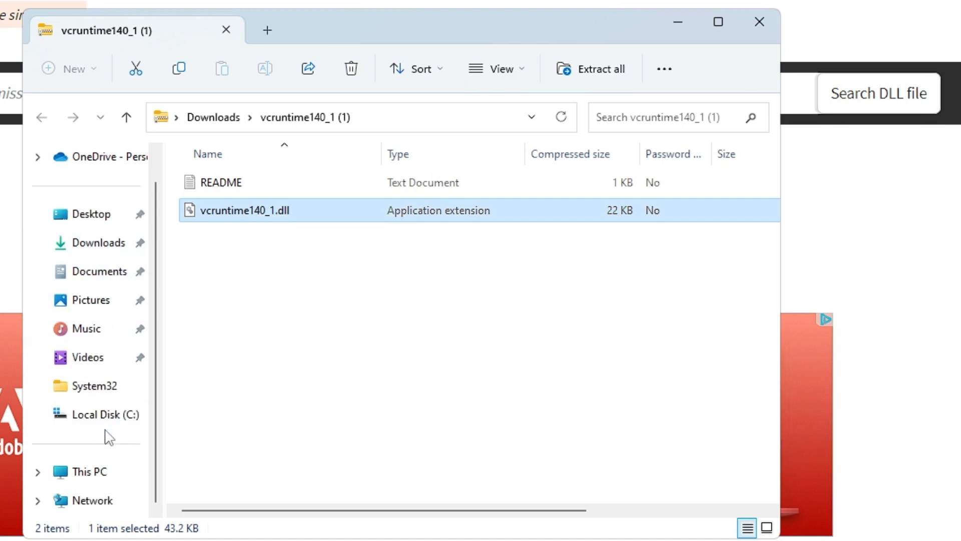
click(104, 414)
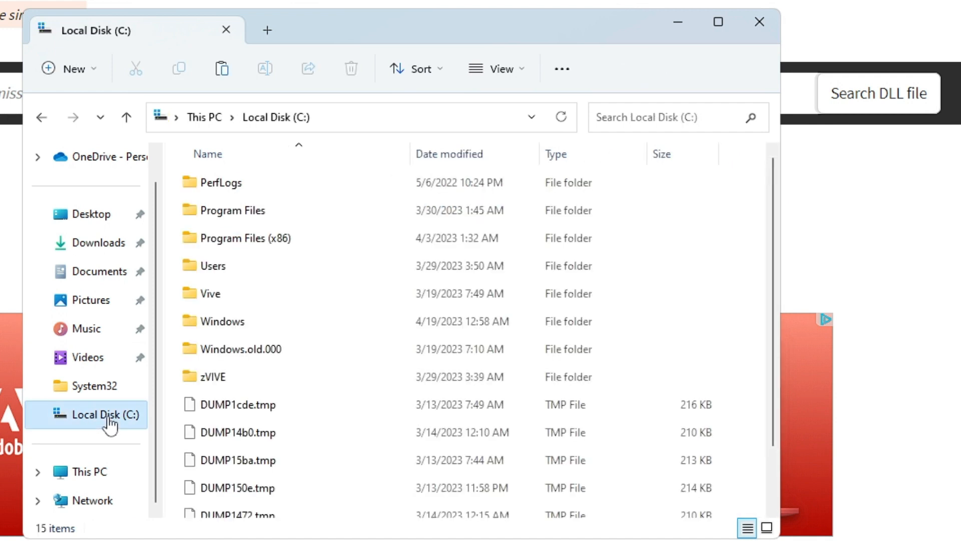
Navigate into the C:\Windows\System32 folder
click(224, 320)
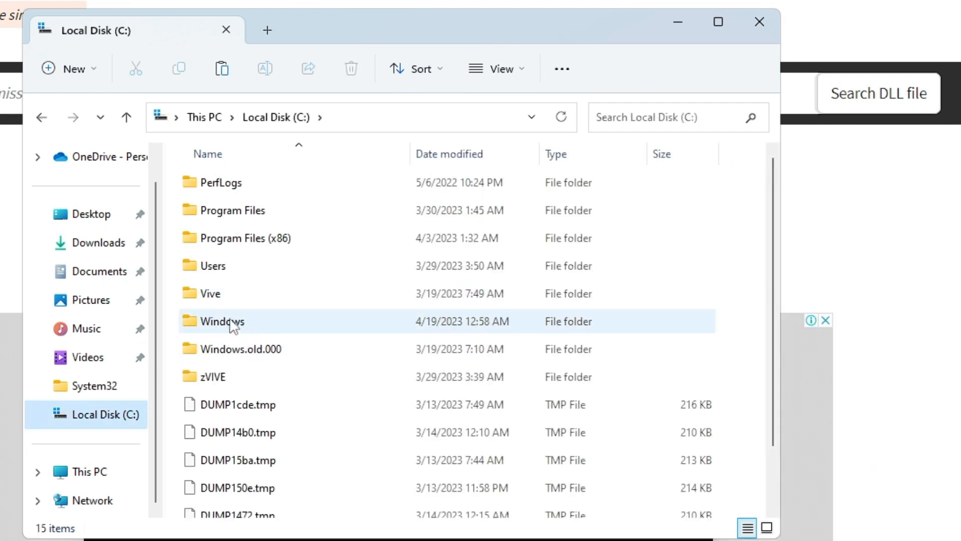
double_click(223, 321)
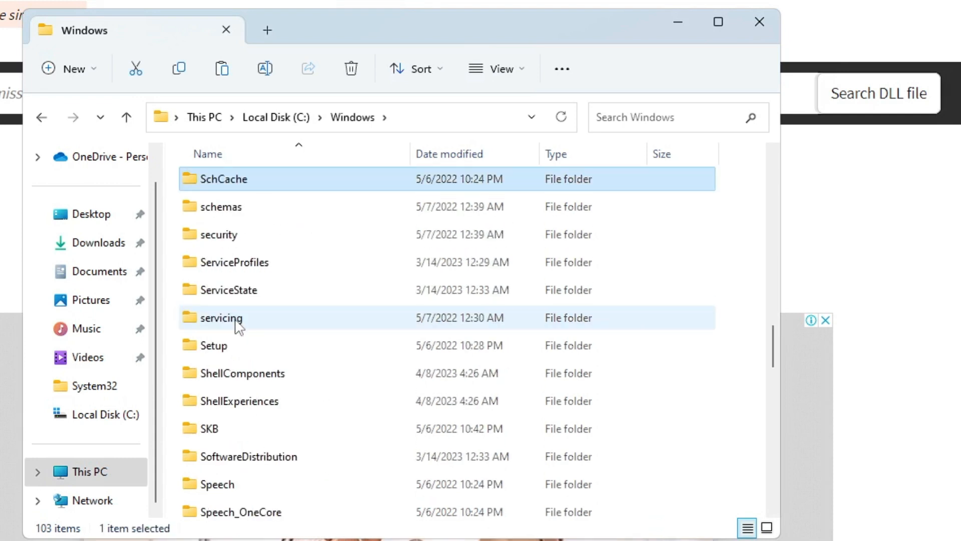
scroll(down, 3)
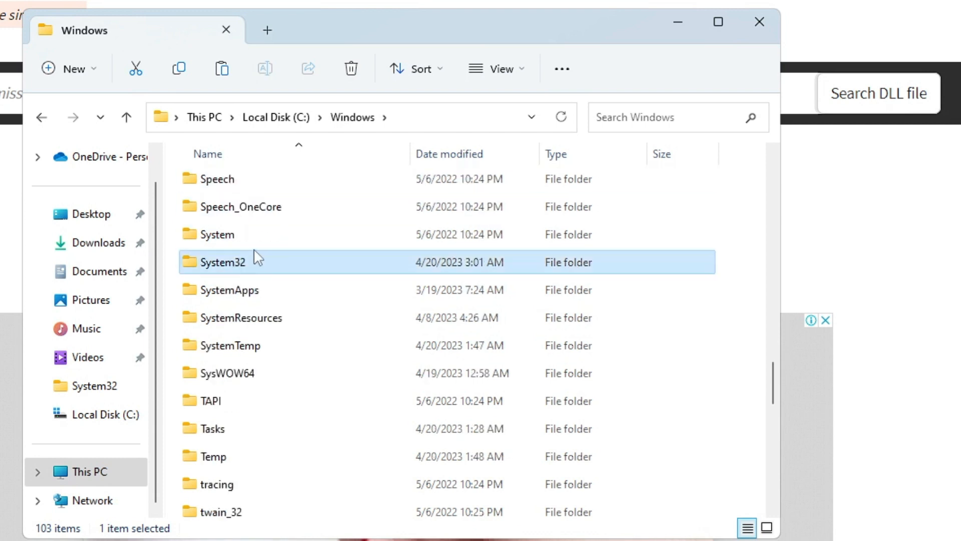
double_click(224, 262)
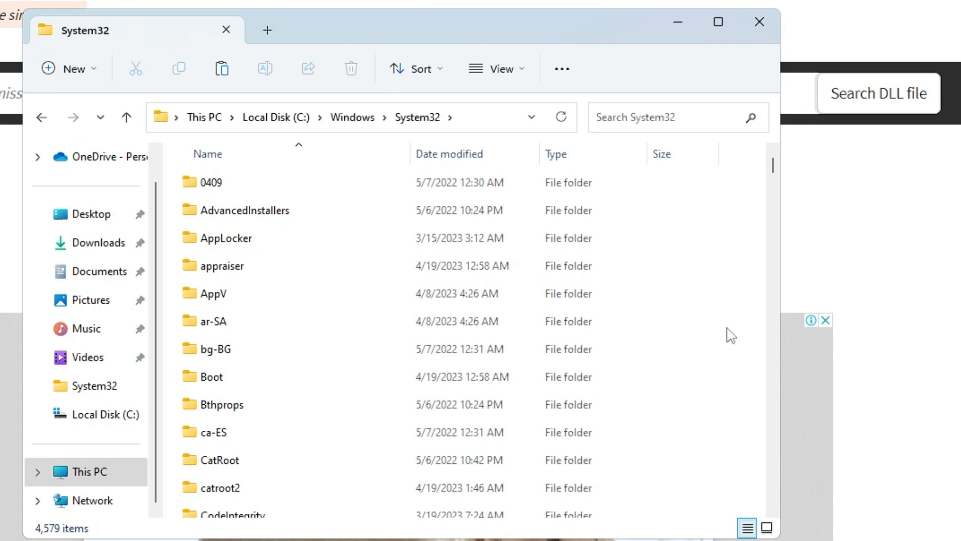
Paste the DLL into System32, approve admin permission, then cancel the folder-in-use error
right_click(729, 335)
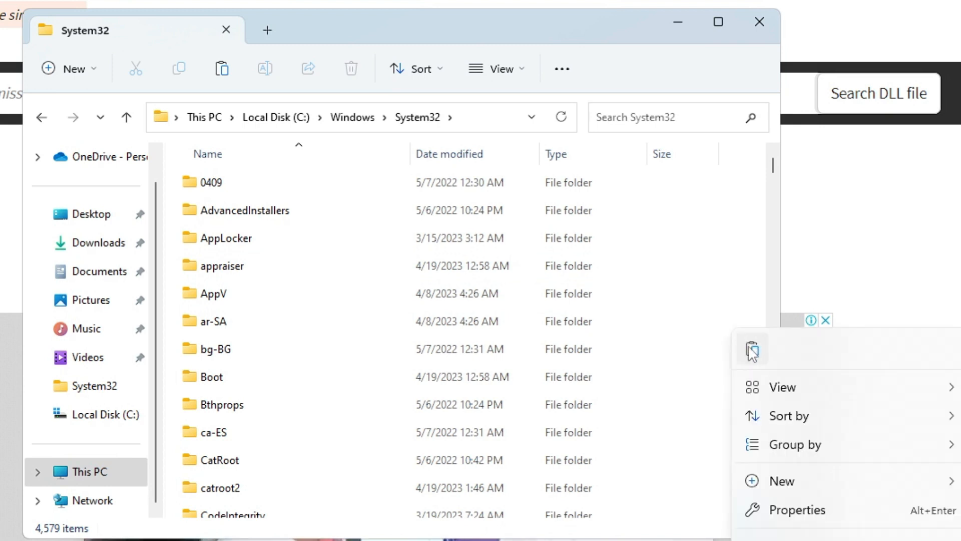
mouse_move(751, 349)
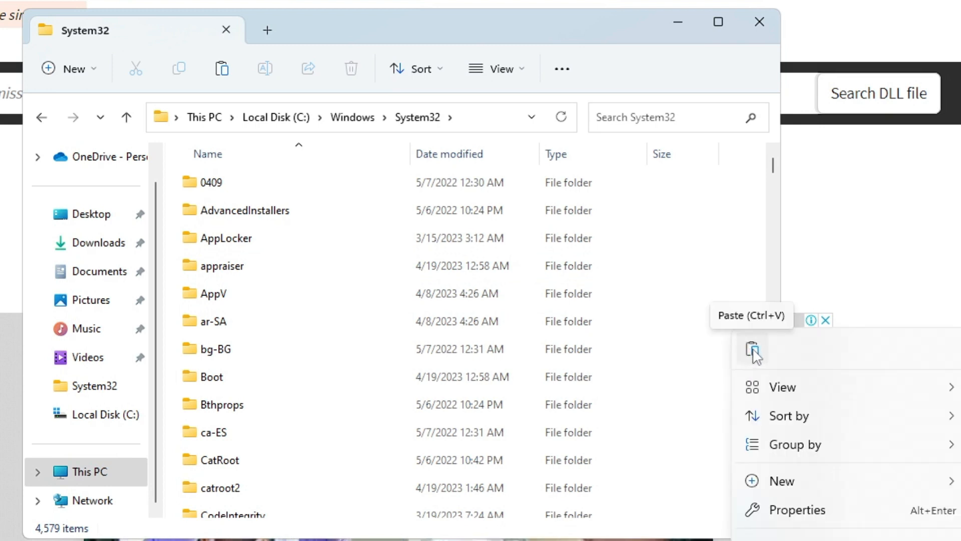
click(754, 350)
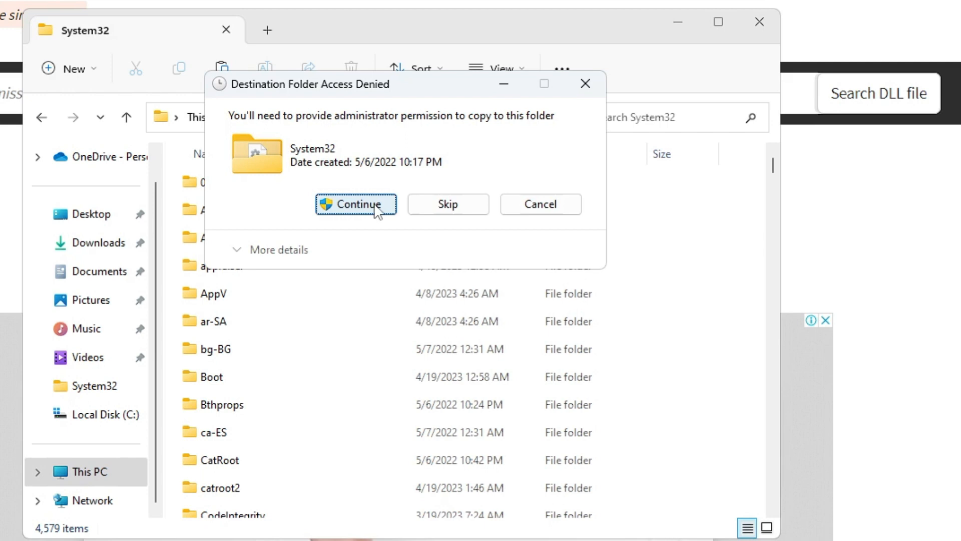
click(355, 204)
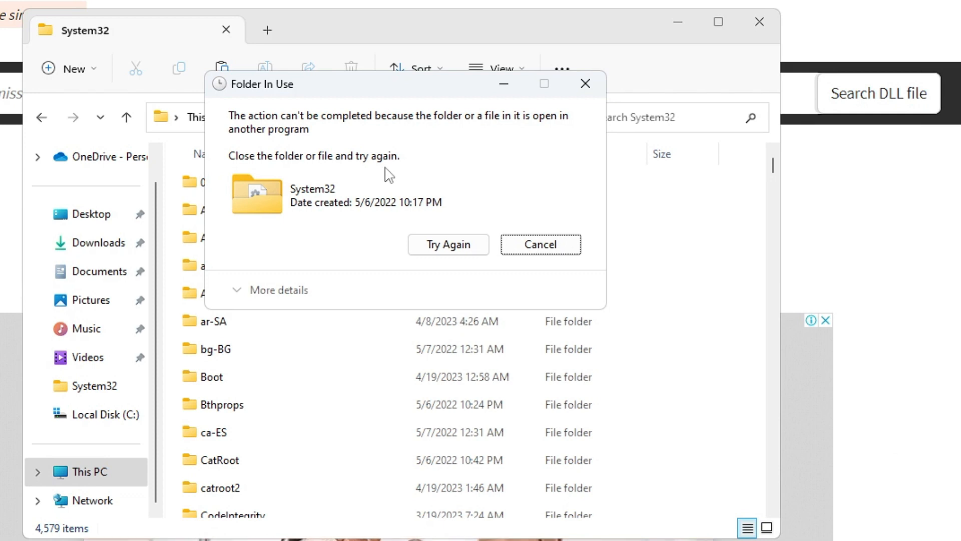
mouse_move(399, 186)
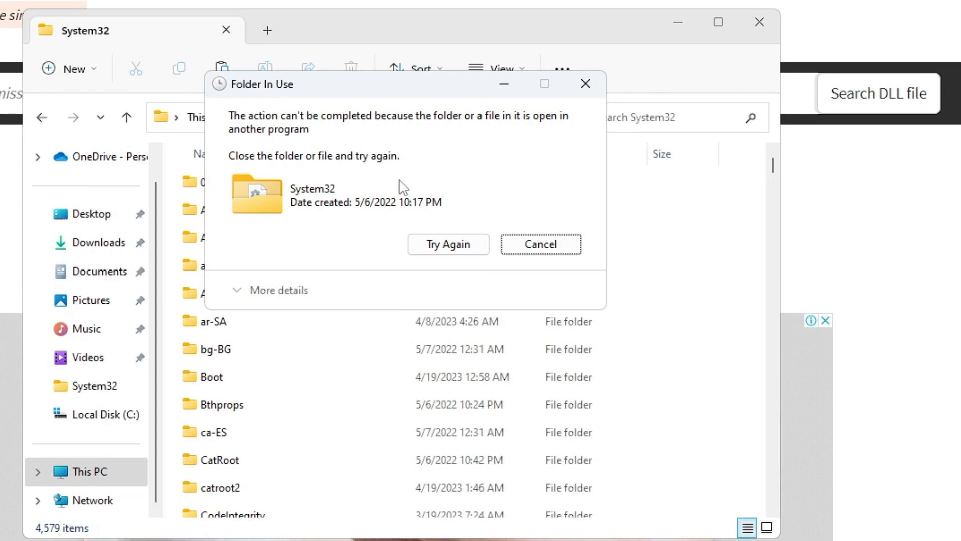
click(541, 243)
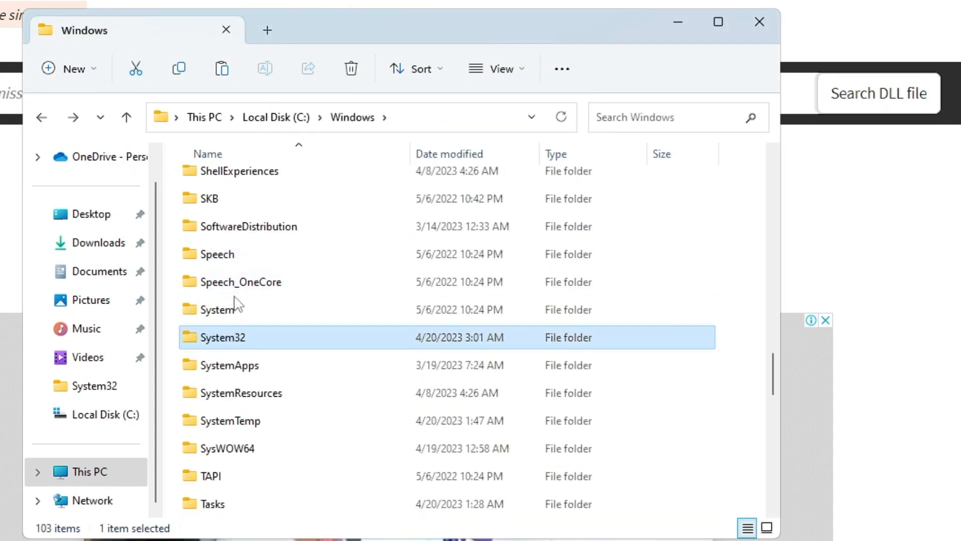
Open C:\Windows\SysWOW64, where vcruntime140_1.dll is now listed
scroll(down, 3)
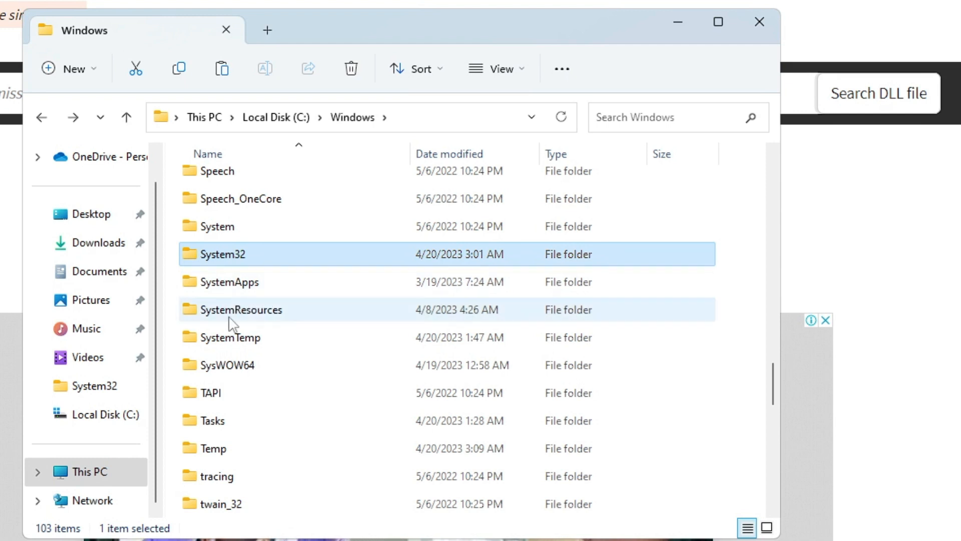
mouse_move(221, 368)
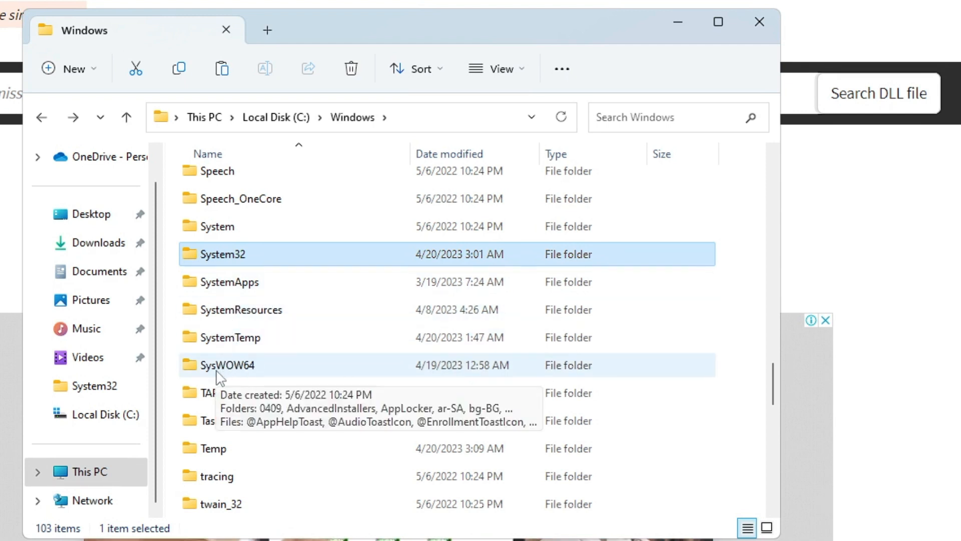
mouse_move(232, 264)
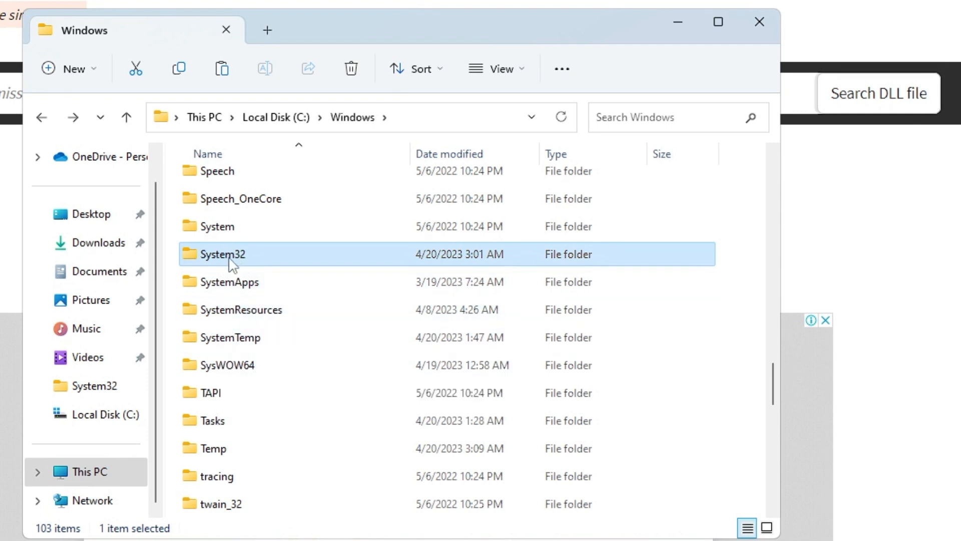
mouse_move(235, 366)
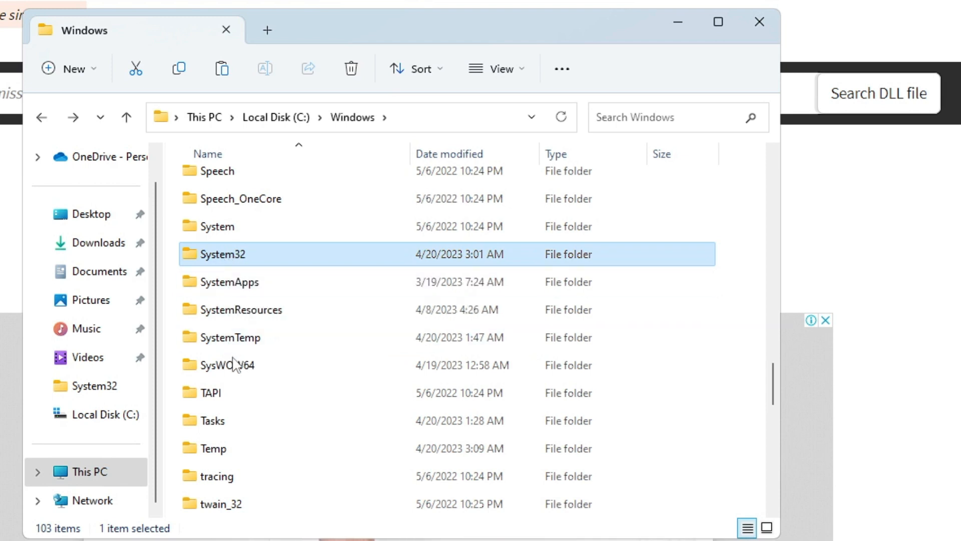
mouse_move(227, 365)
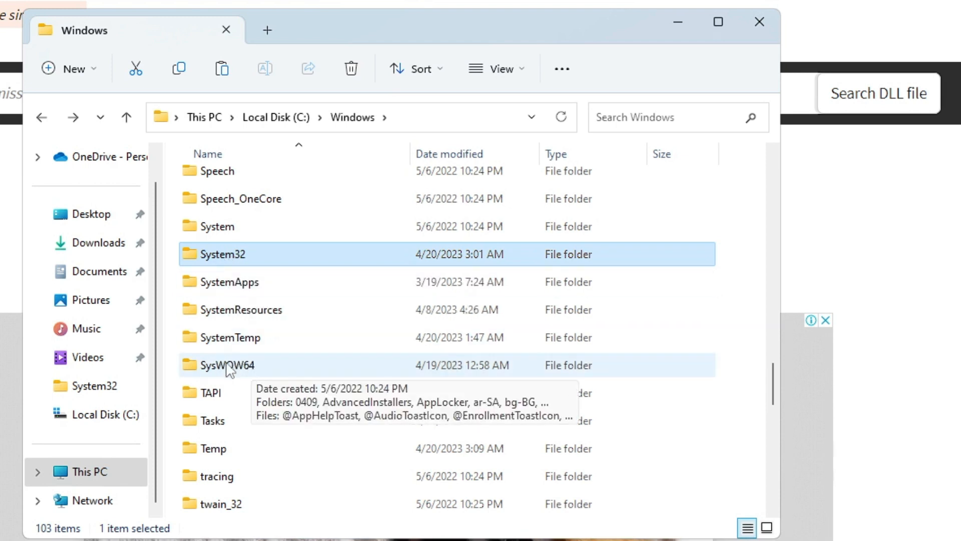
double_click(228, 365)
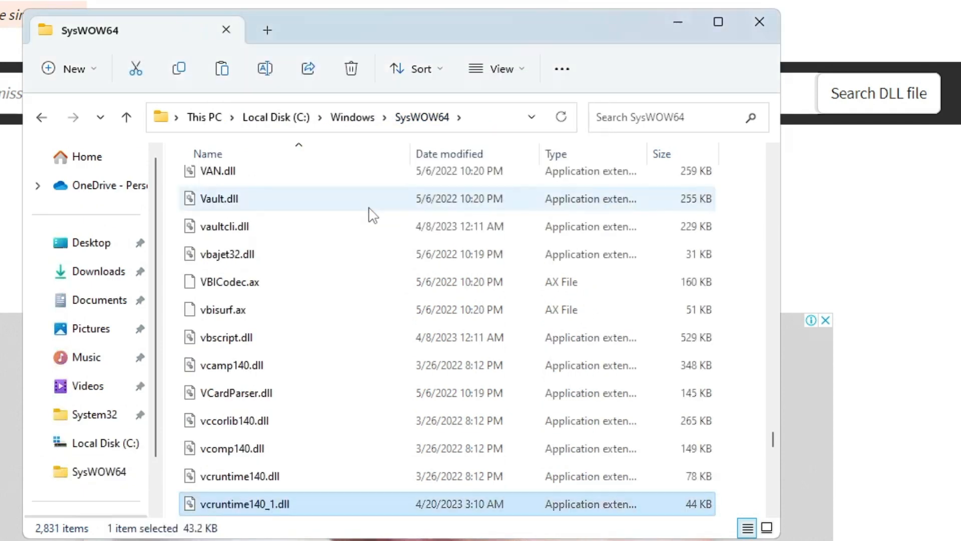
mouse_move(362, 302)
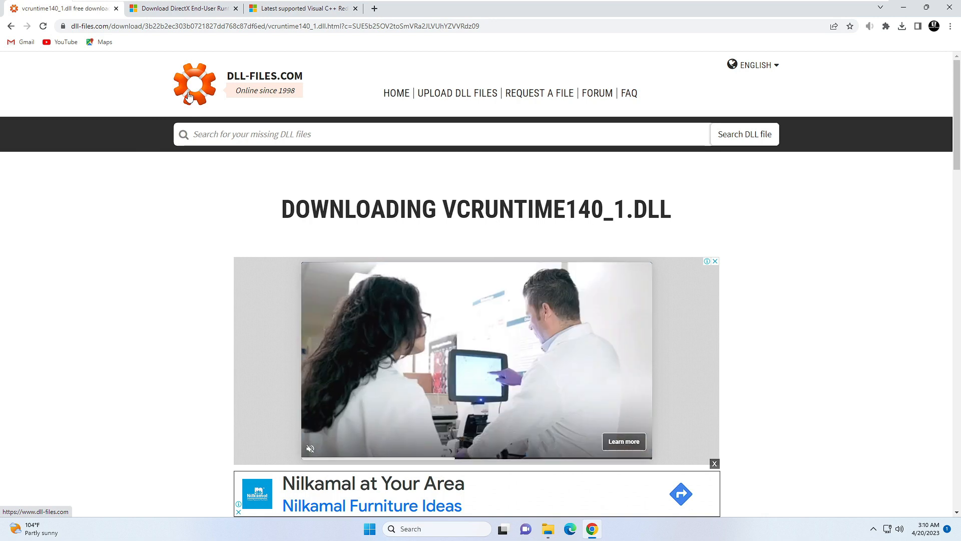
Download the DirectX End-User Runtime Web Installer manually and keep the flagged file
click(182, 8)
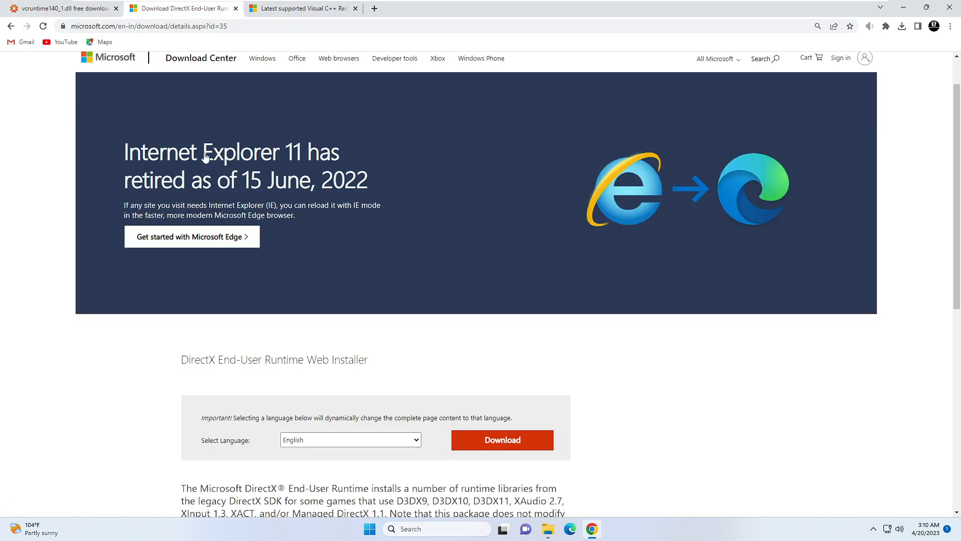
scroll(down, 3)
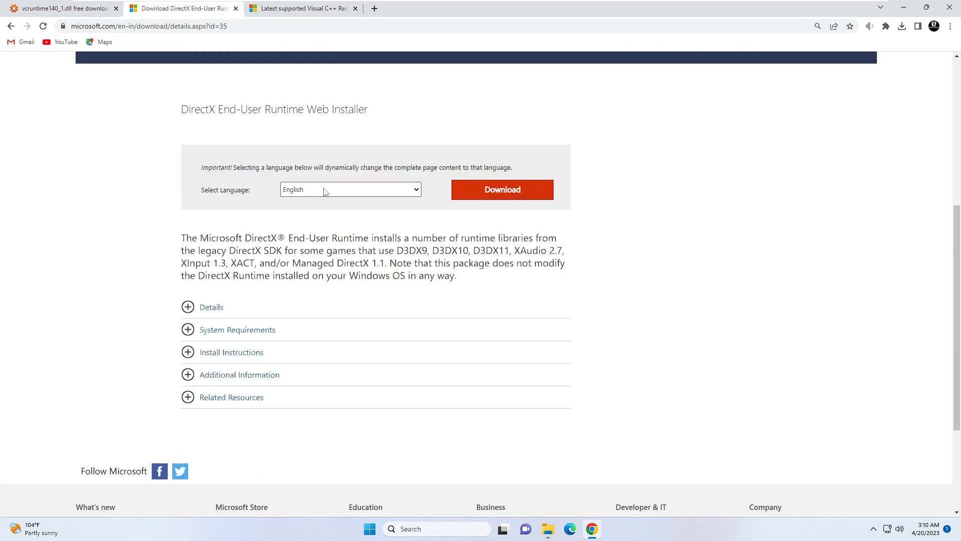
click(502, 189)
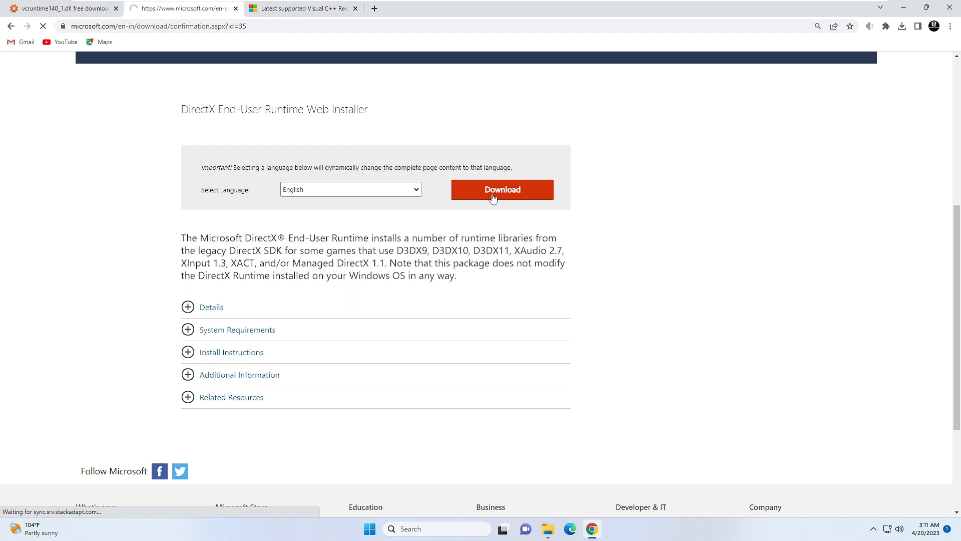
click(502, 189)
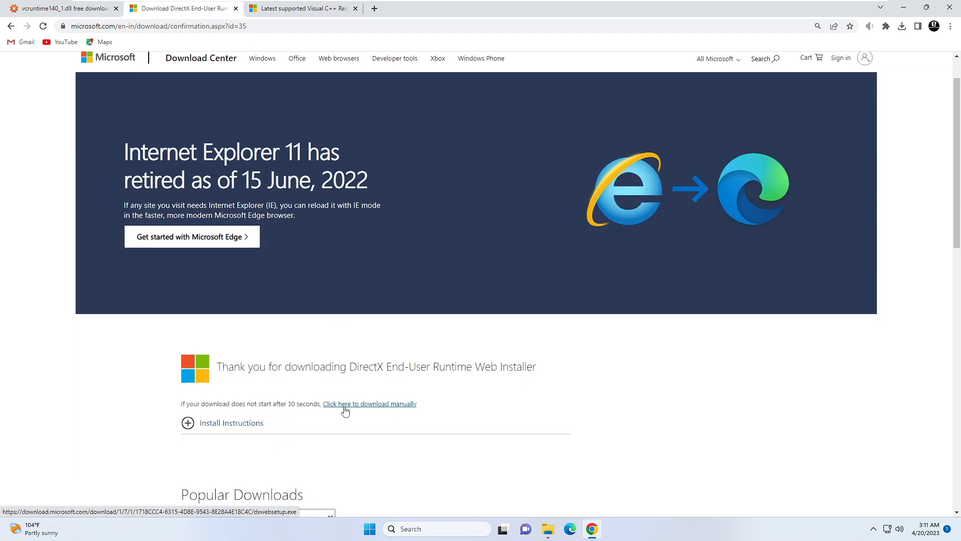
click(901, 26)
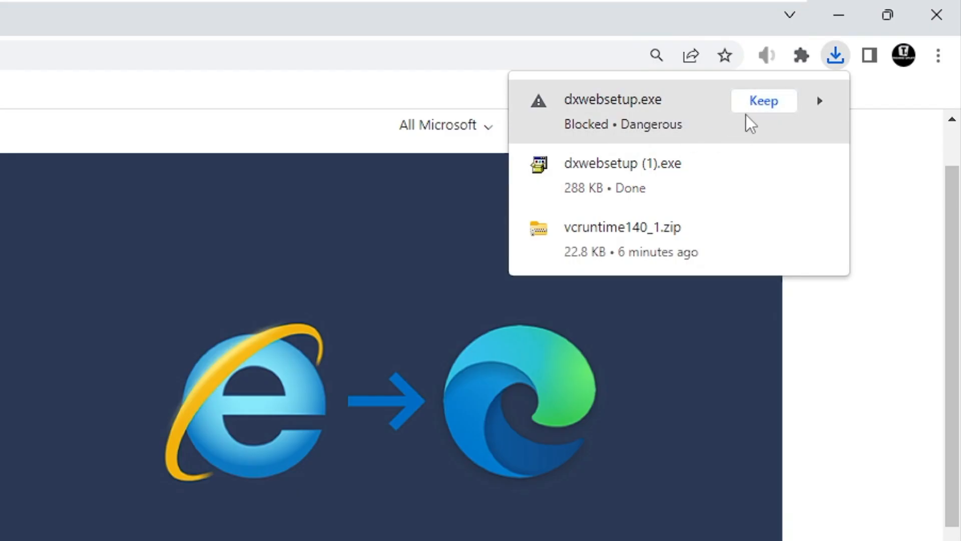
click(763, 101)
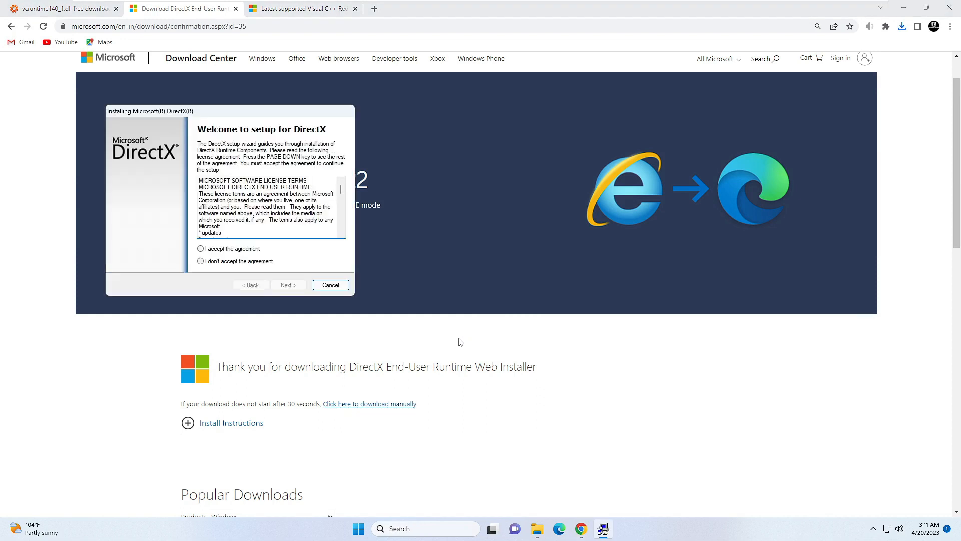
Accept the DirectX license, continue past the Bing Bar offer, install components, and finish
click(201, 248)
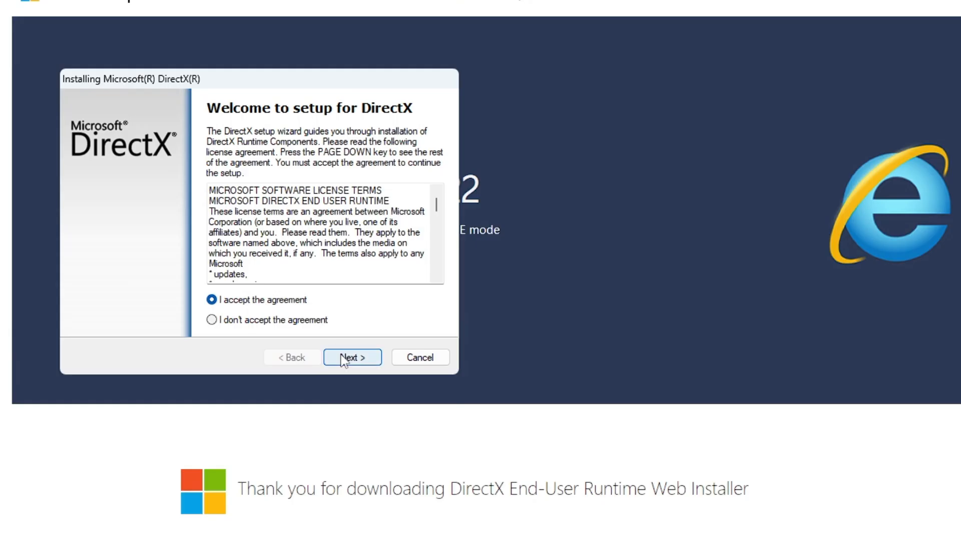
click(351, 357)
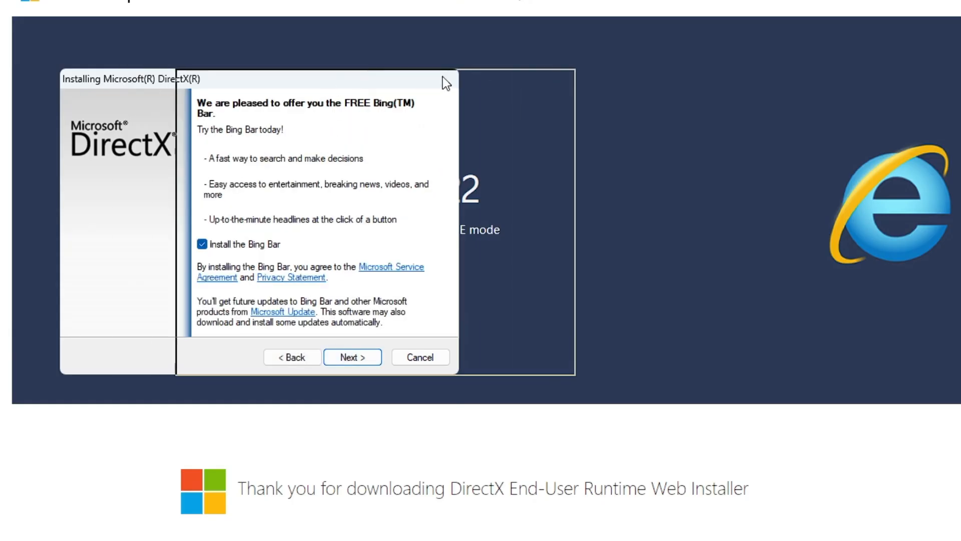
click(353, 357)
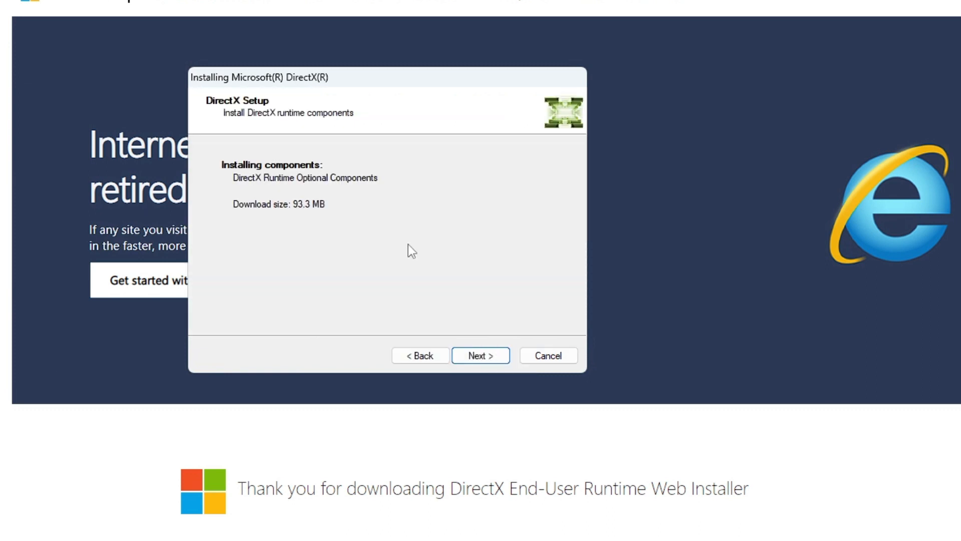
mouse_move(369, 235)
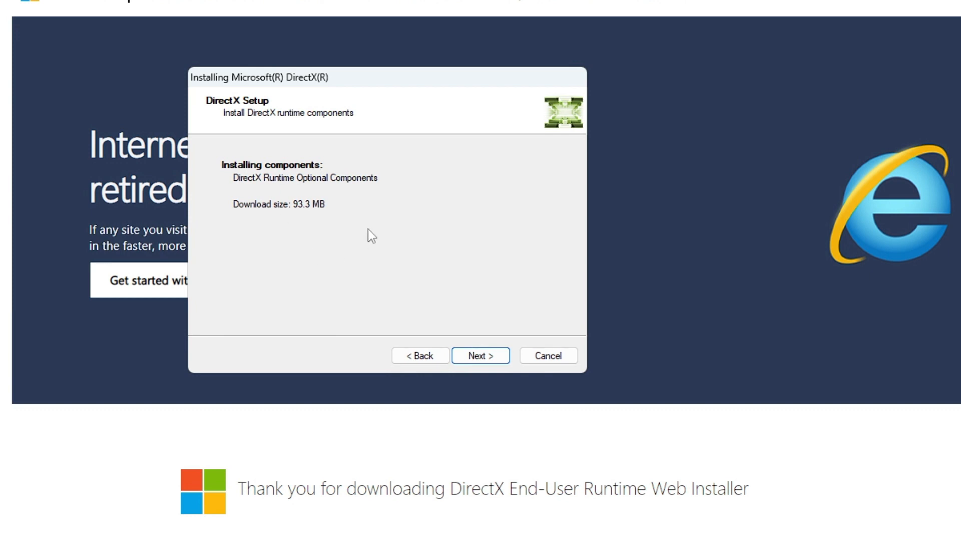
click(480, 355)
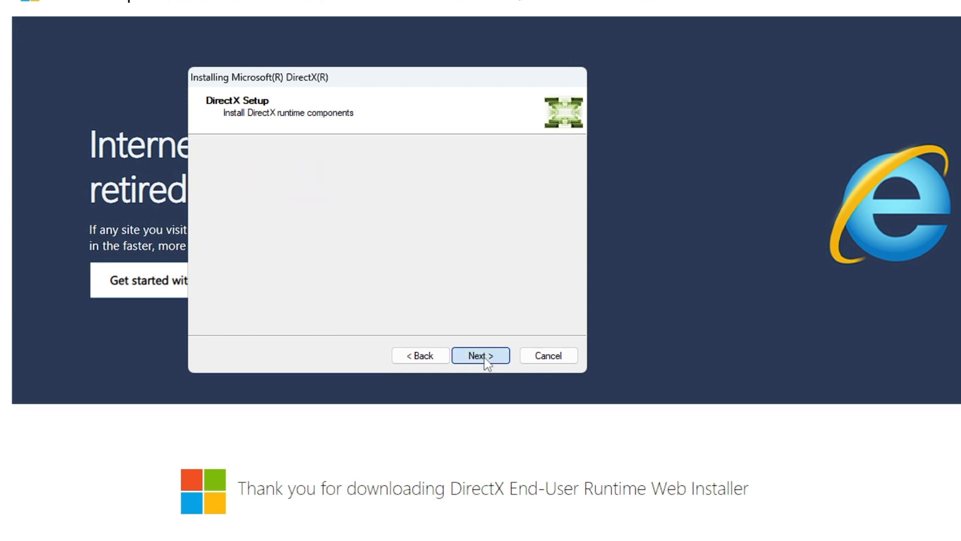
click(481, 355)
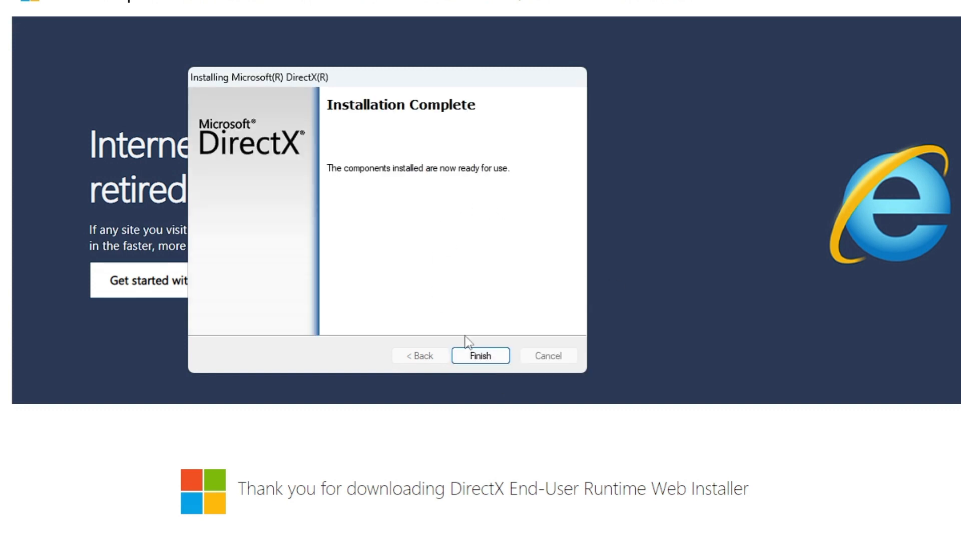
click(480, 355)
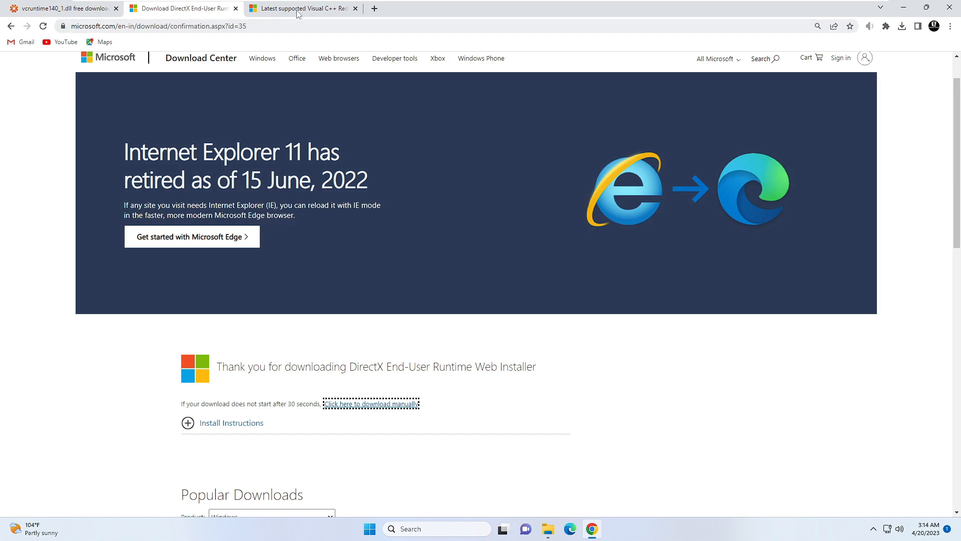
Download VC_redist.x64.exe from the Visual C++ Redistributable article on Microsoft Learn
click(300, 8)
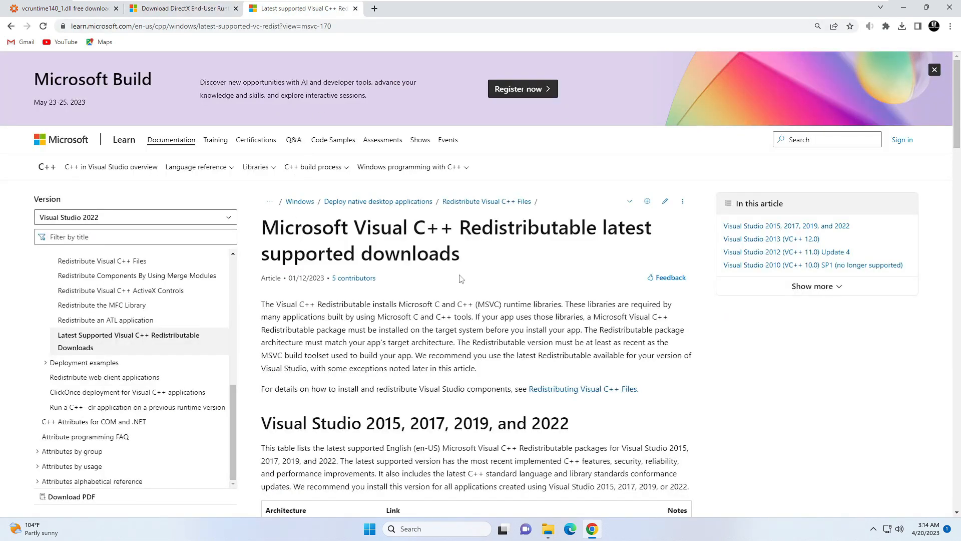
scroll(down, 3)
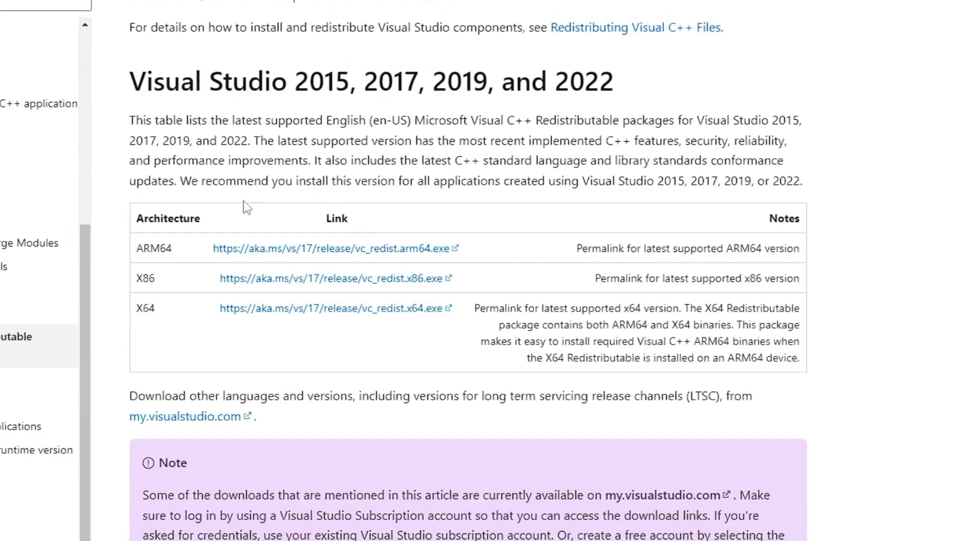
scroll(down, 3)
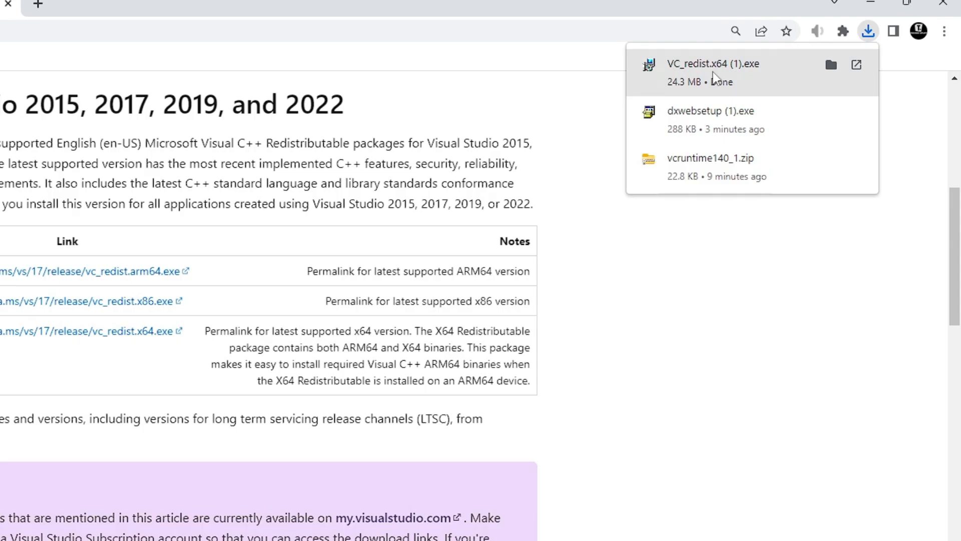
Install Visual C++ 2015-2022 Redistributable x64 14.34.31938, approving UAC, then close setup
click(712, 63)
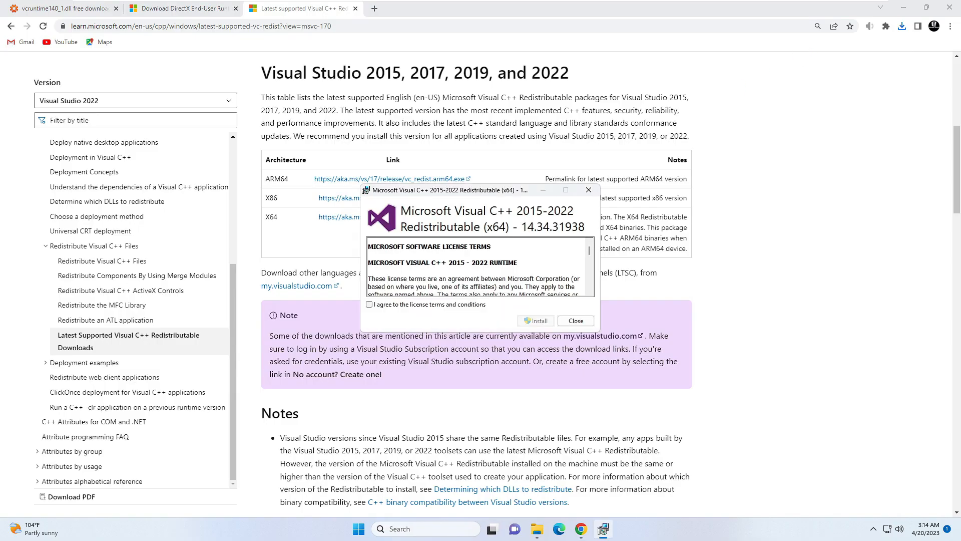
click(535, 320)
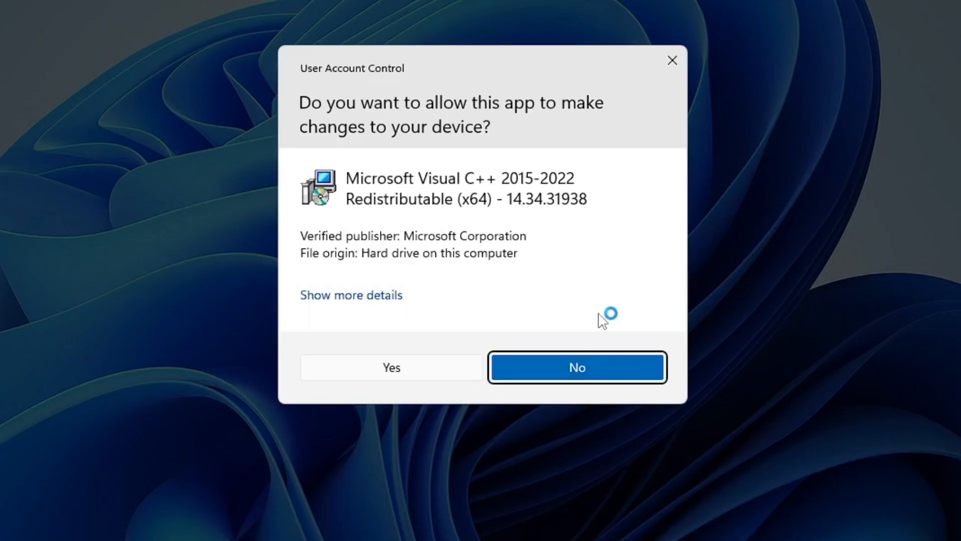
click(391, 367)
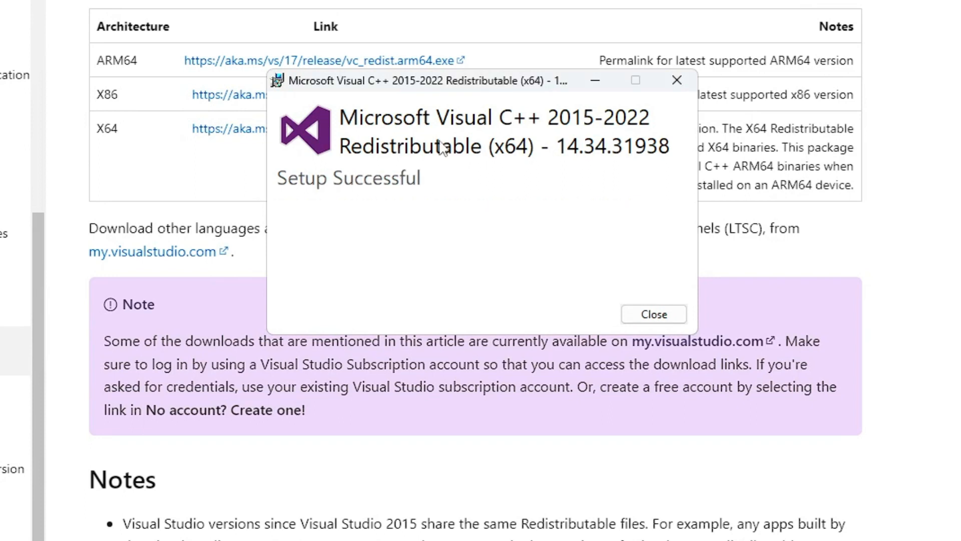
click(653, 314)
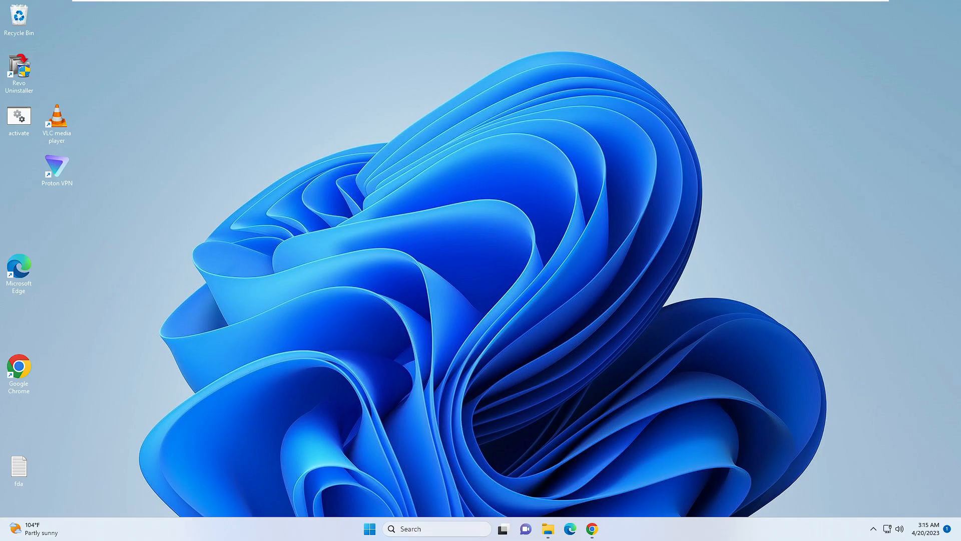
Launch cmd as administrator and enter sfc /scannow
text(cmd)
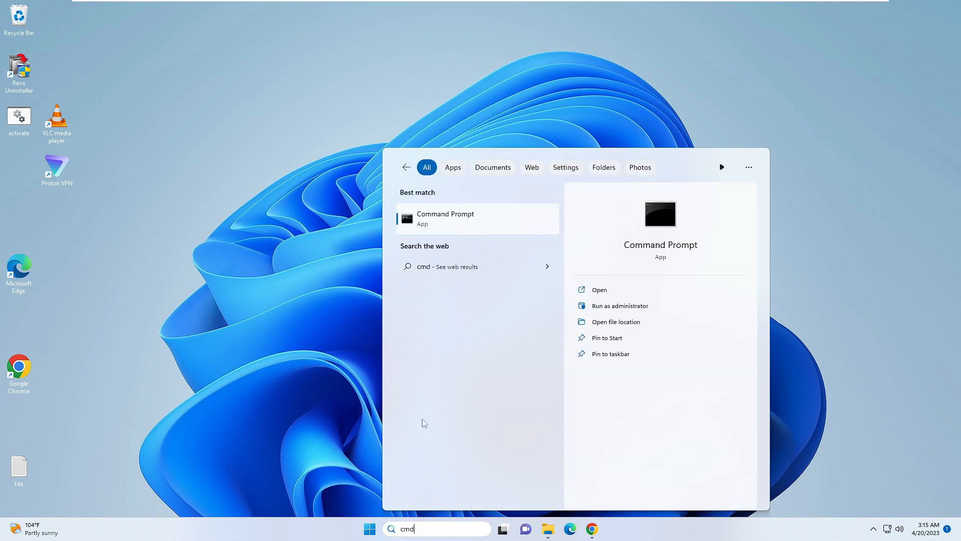
mouse_move(502, 238)
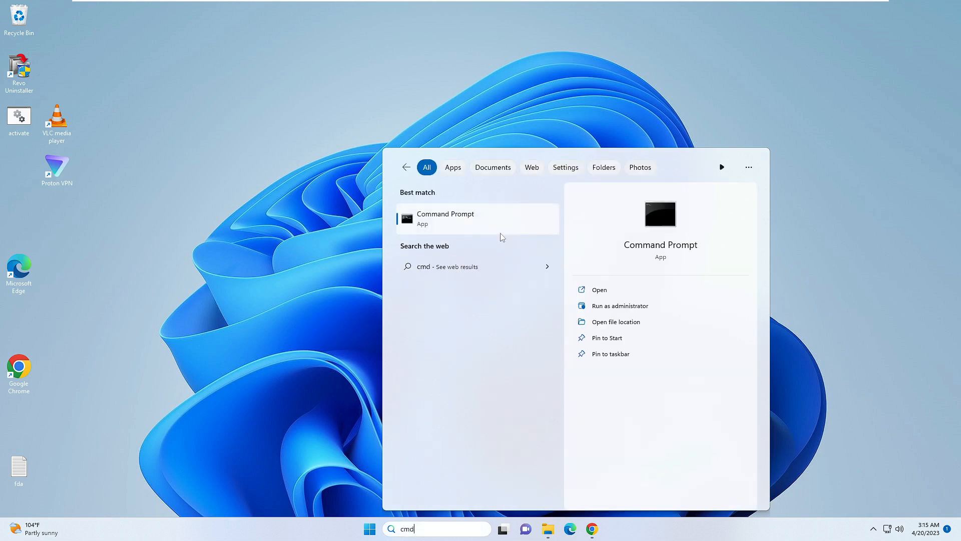
click(621, 305)
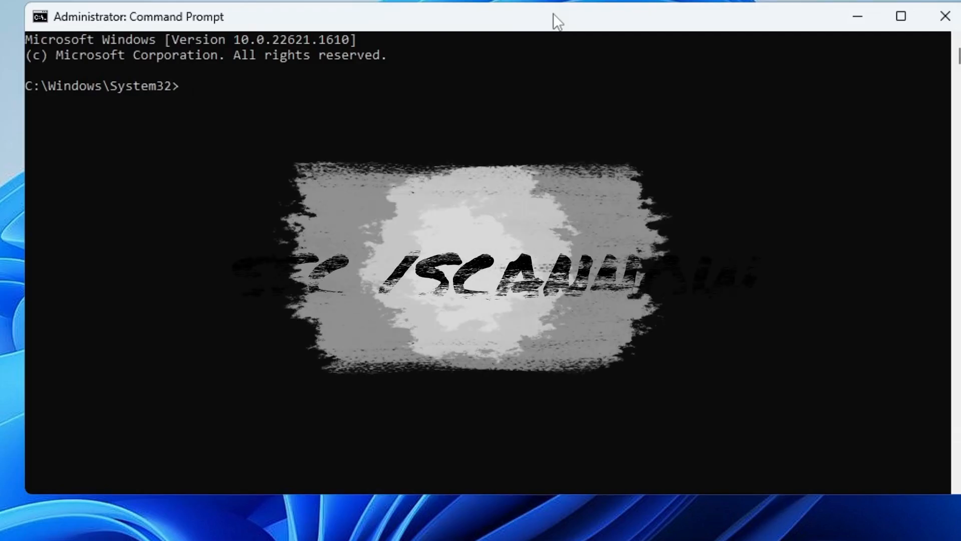
text(sfc)
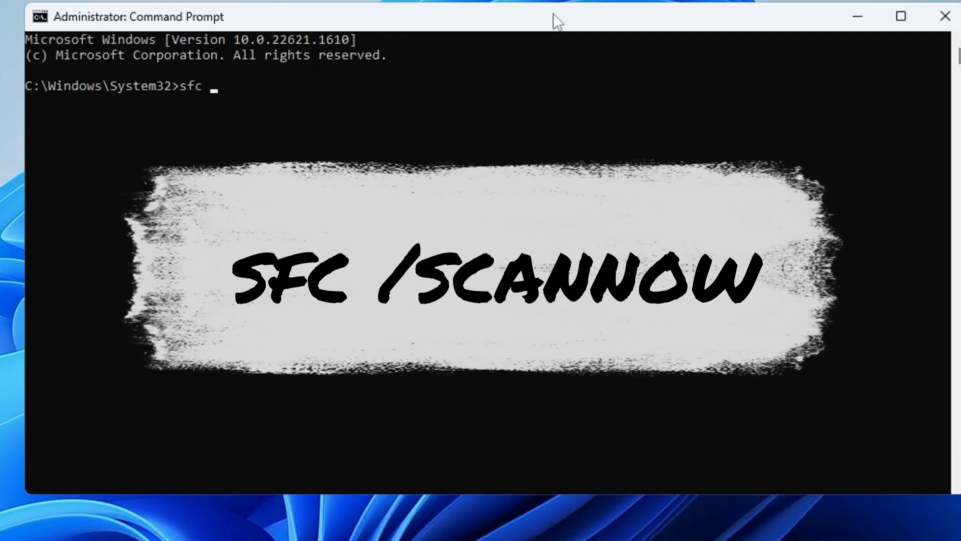
text(/scanno)
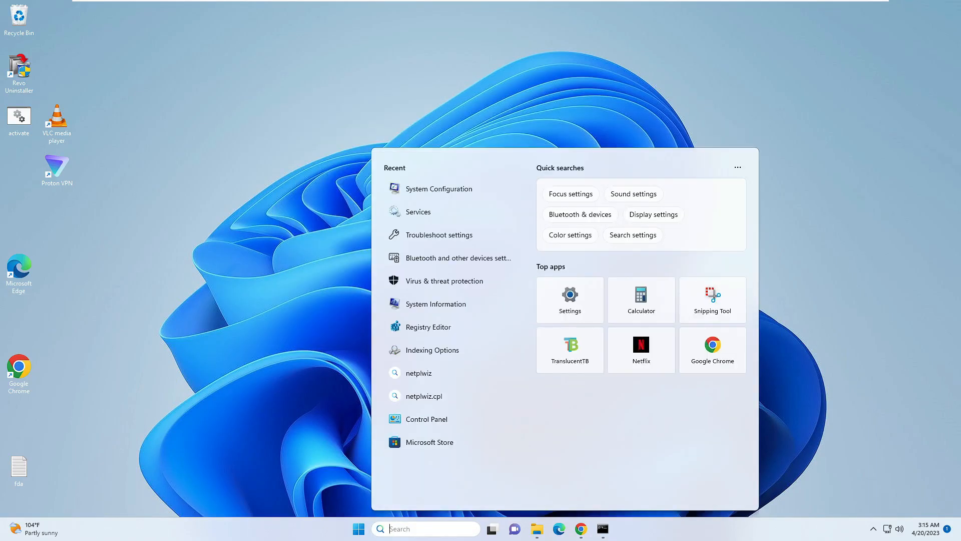
Search for 'update' and open Check for updates in Windows Update
text(update)
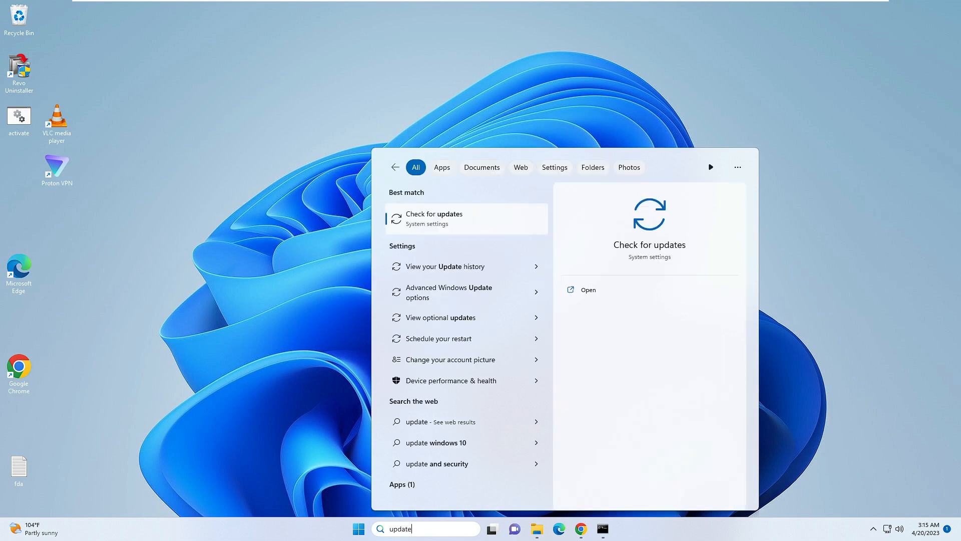
click(435, 218)
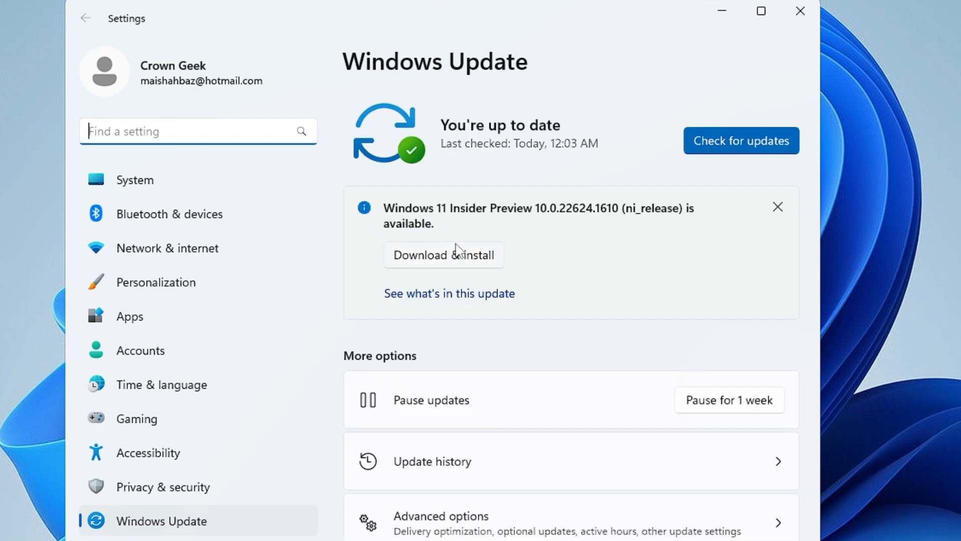
mouse_move(439, 300)
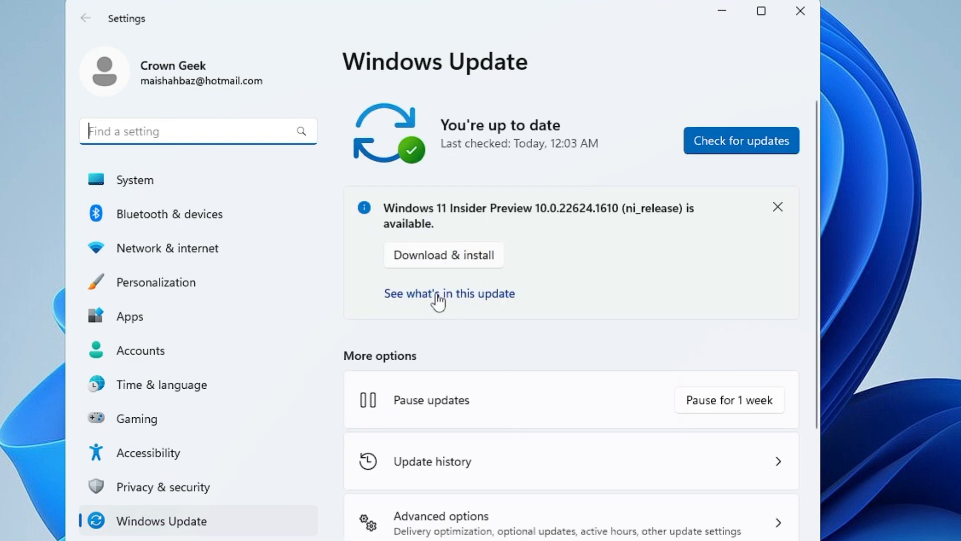